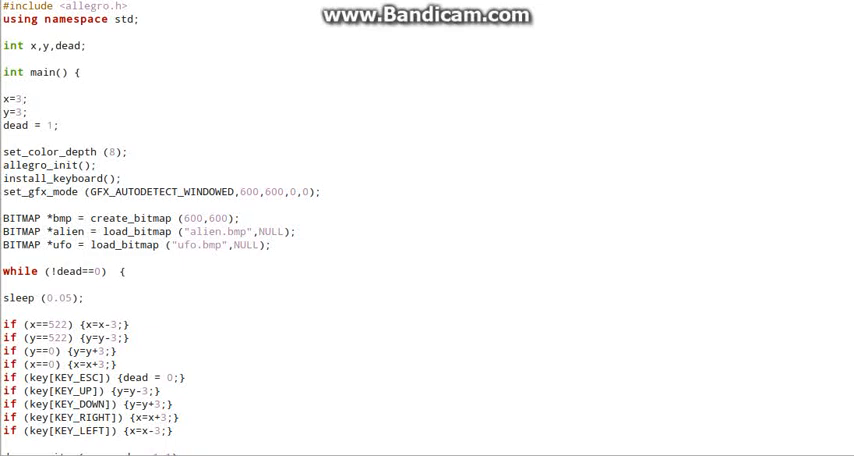
Edit the loop to draw_sprite(screen,bmp,1,1), keeping clear_to_color black before drawing the UFO
click(22, 98)
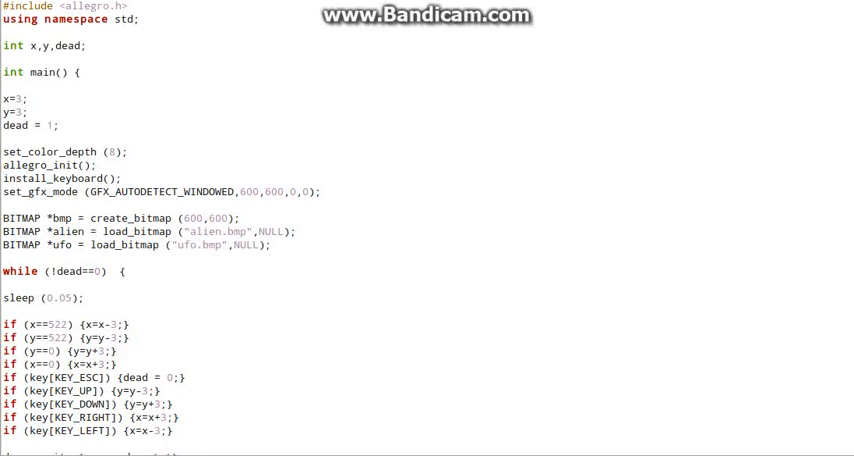
click(24, 99)
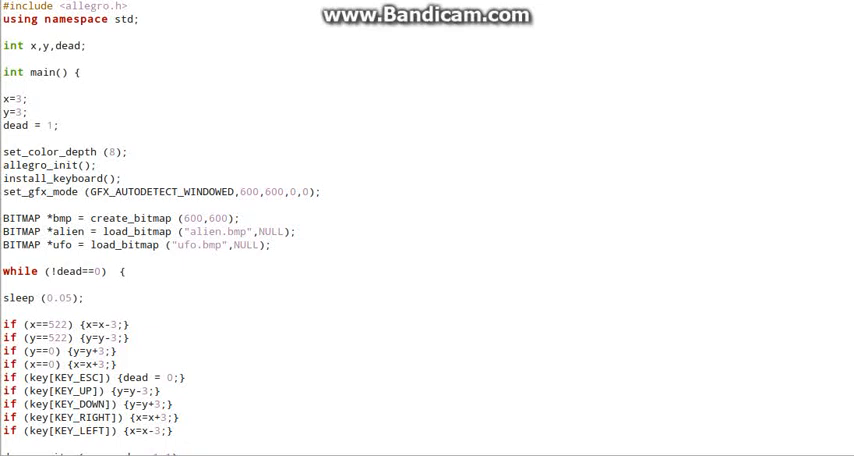
click(32, 99)
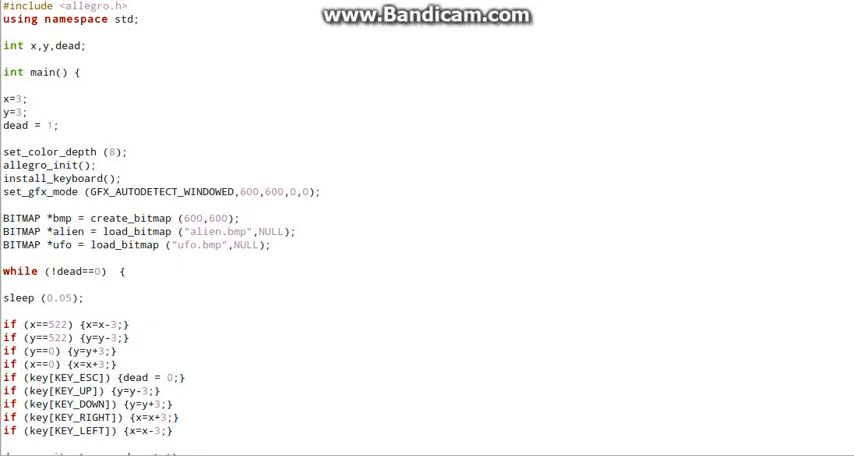
click(29, 99)
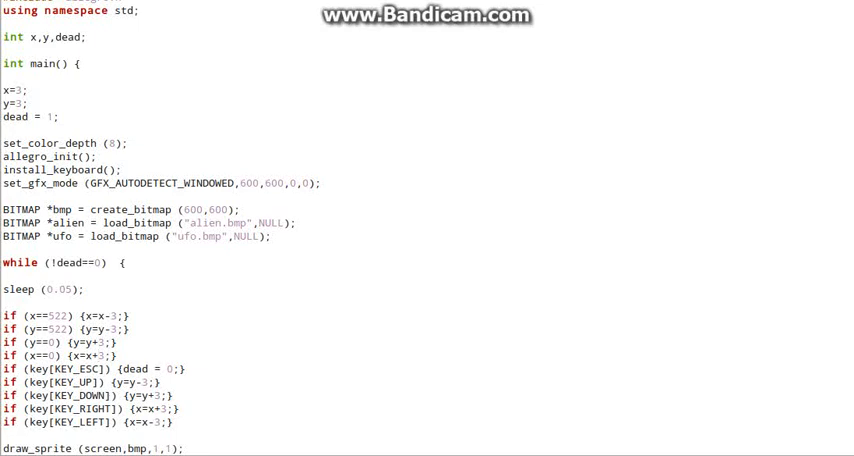
click(98, 355)
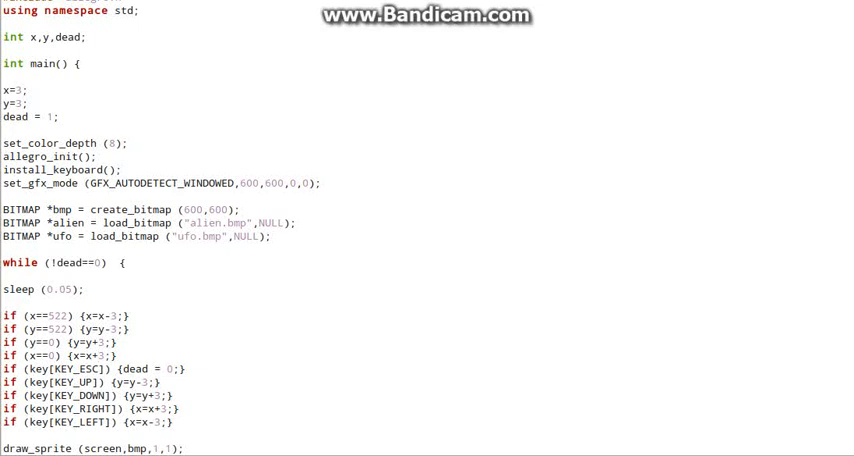
click(98, 354)
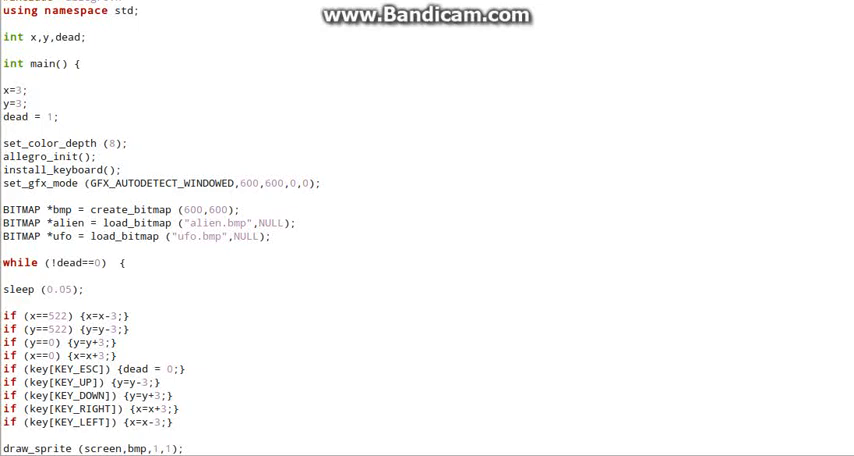
click(66, 328)
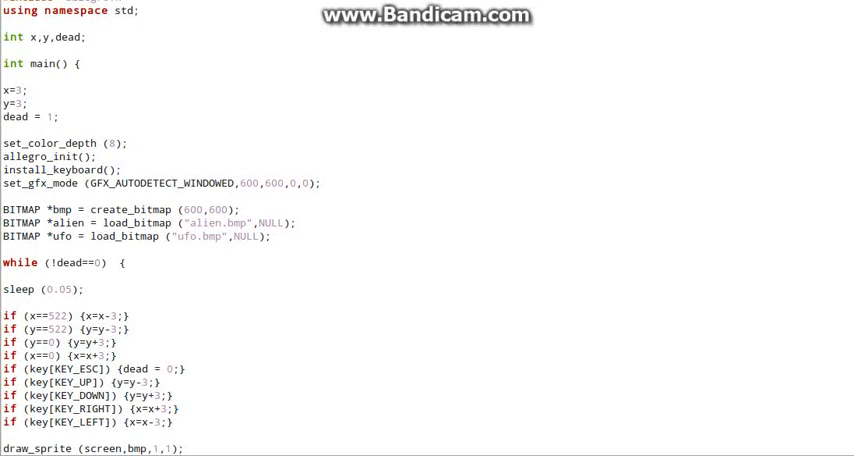
click(72, 328)
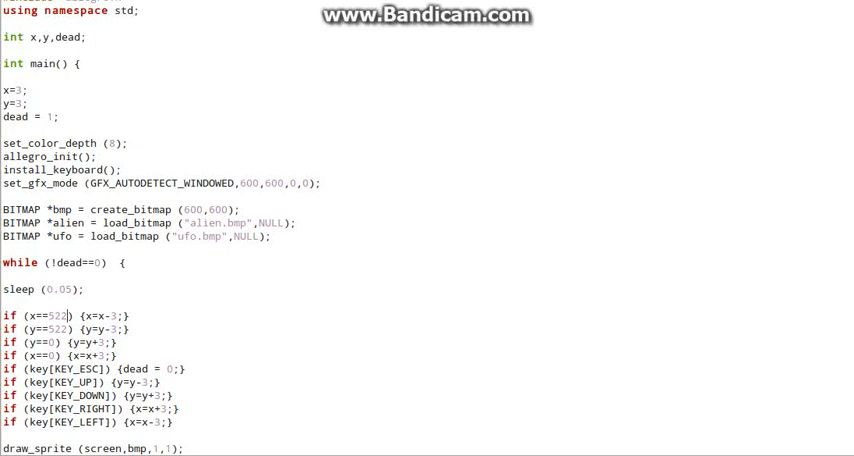
click(60, 315)
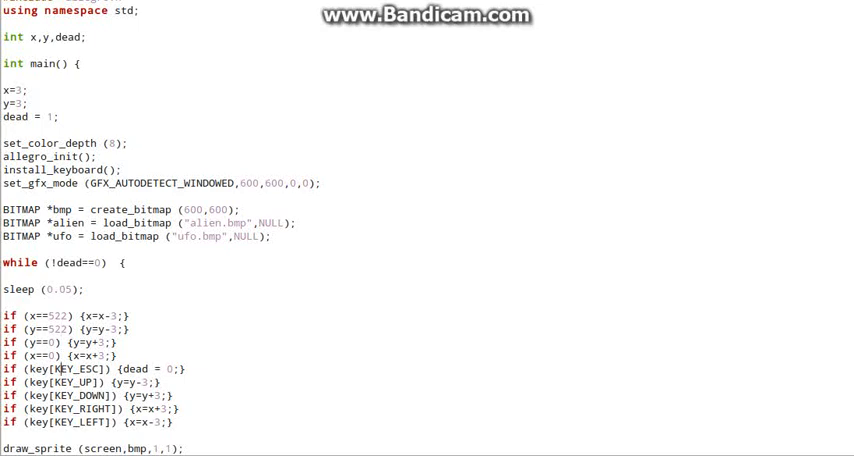
scroll(down, 3)
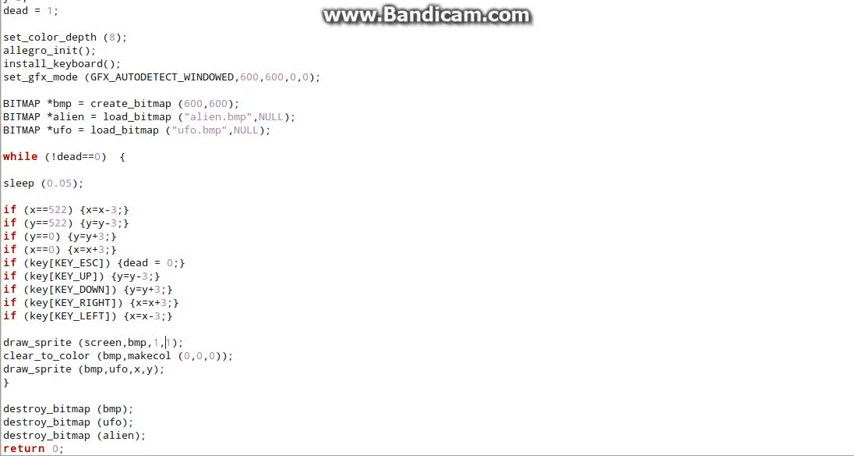
click(152, 343)
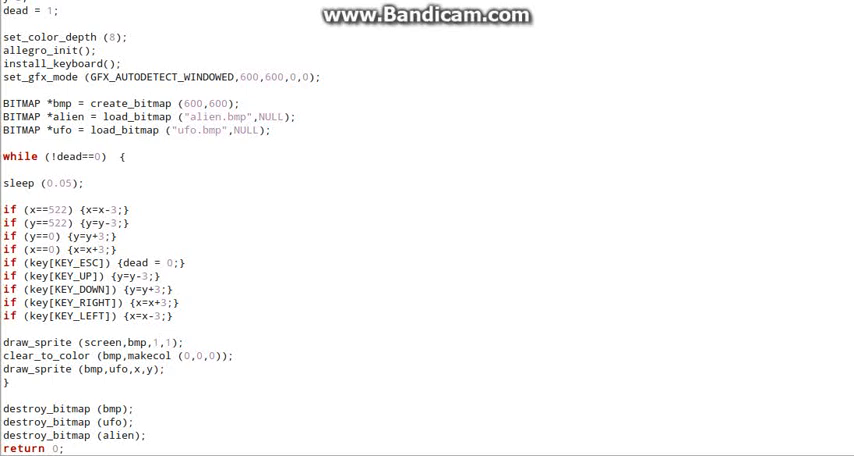
click(157, 342)
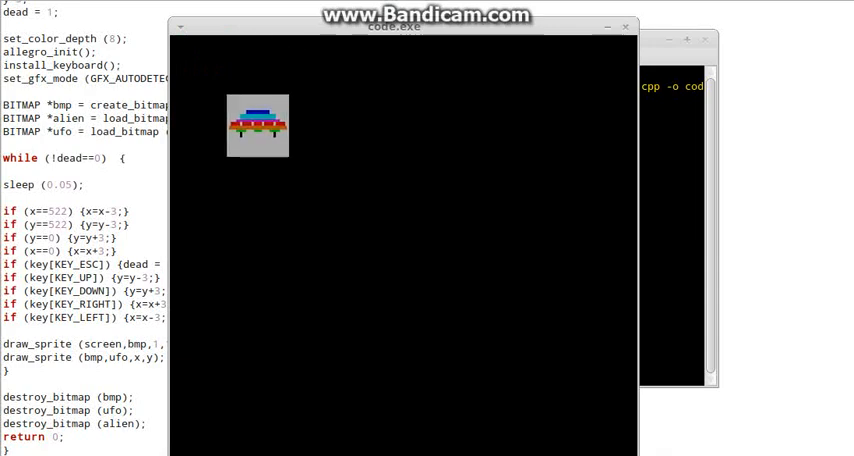
Close the running UFO game window and relaunch ./code.exe
click(626, 26)
text(./code.exe)
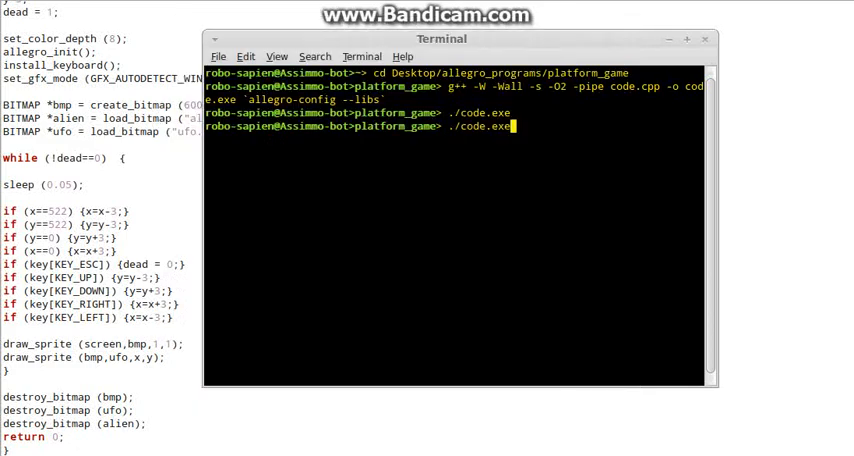
key(Return)
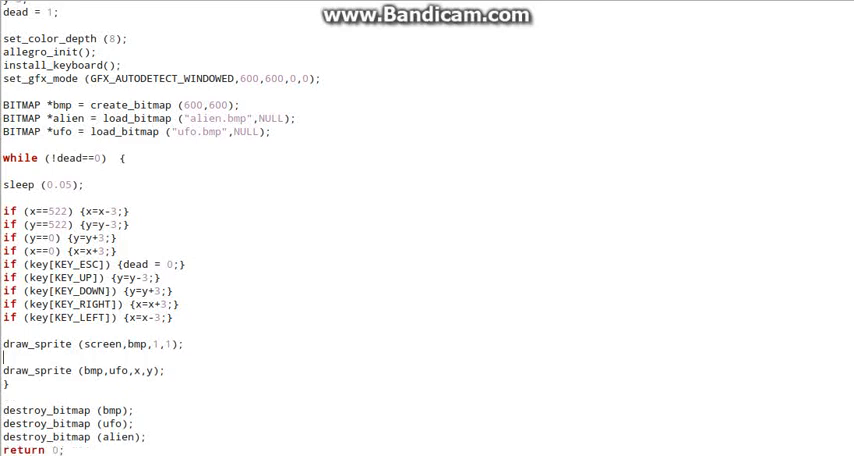
Enter clear_to_color (bmp,makecol (0,0,0)); on the blank line between the draw_sprite calls
right_click(150, 360)
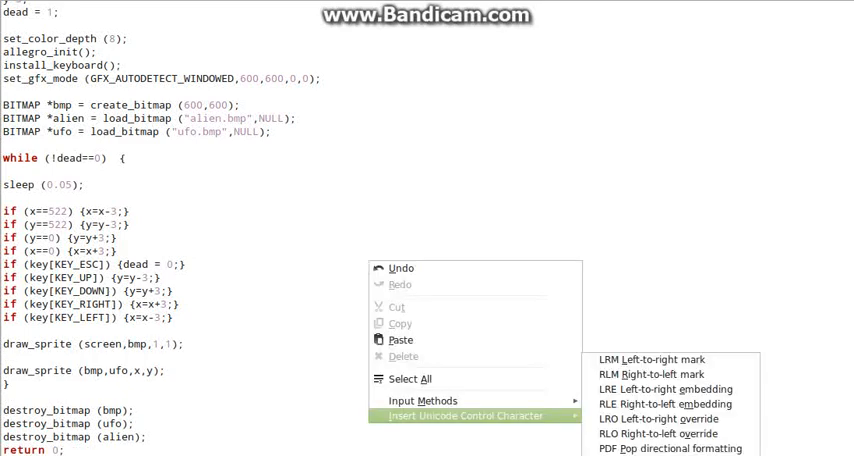
text(clear_to_color (bmp,makecol (0,0,0));)
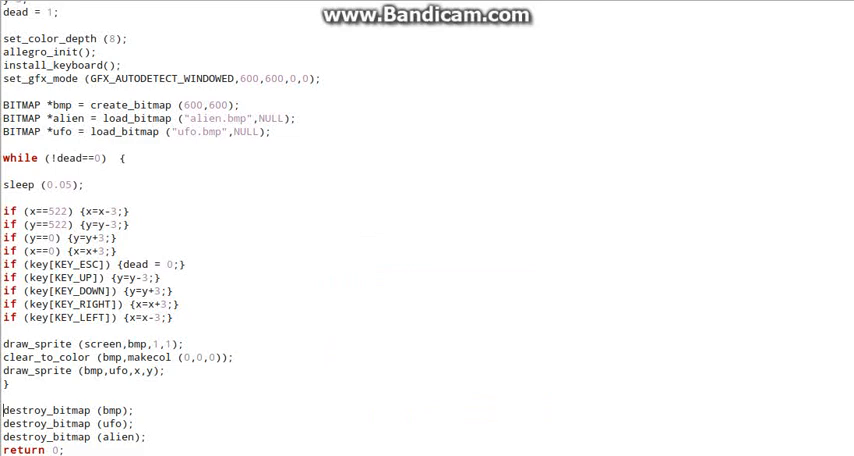
click(172, 317)
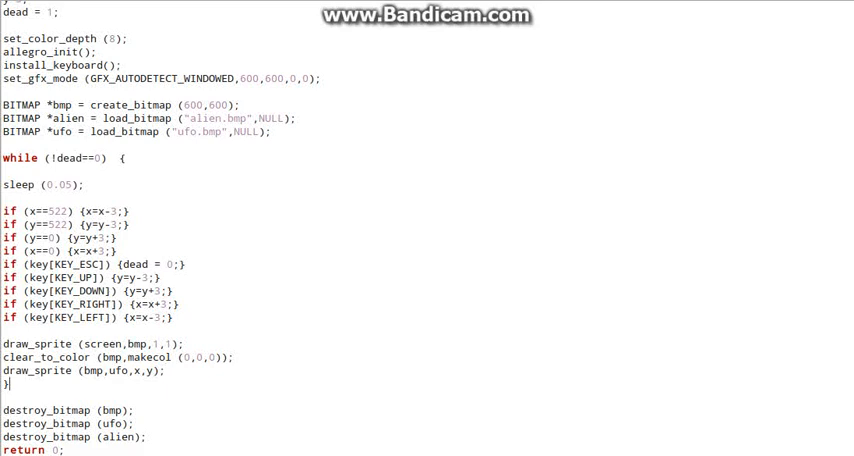
click(130, 410)
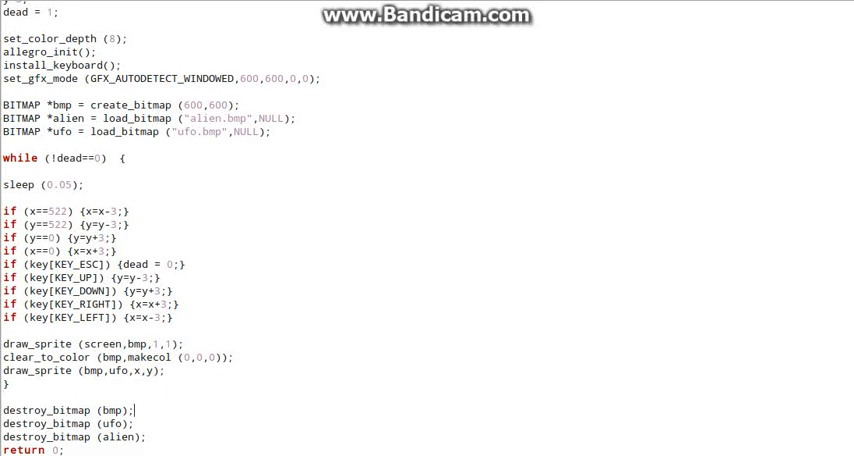